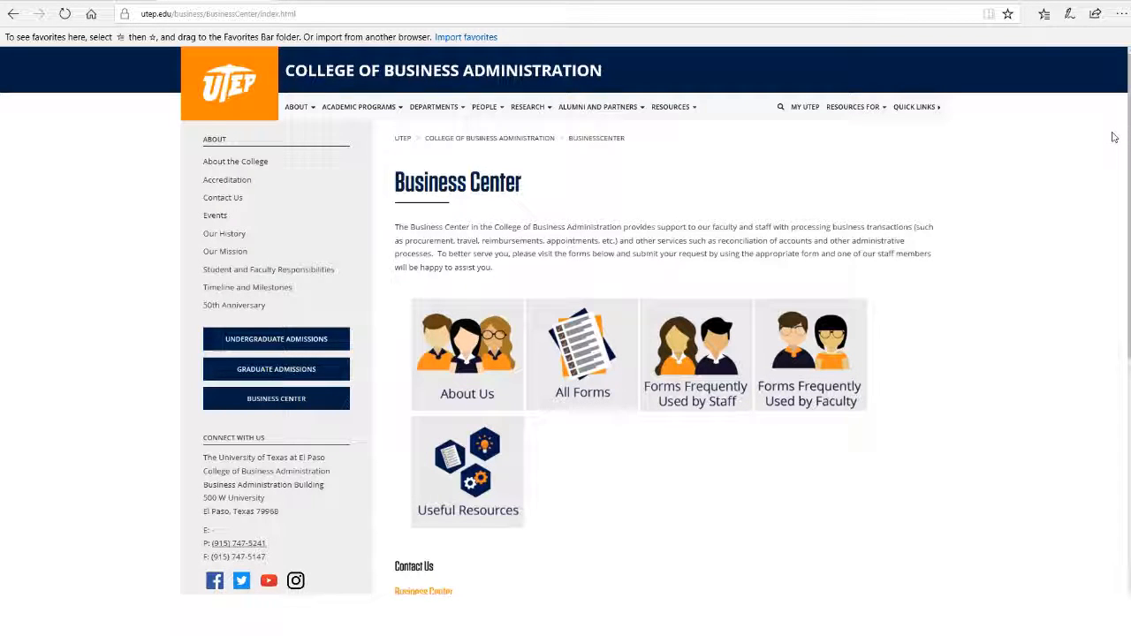
mouse_move(1092, 140)
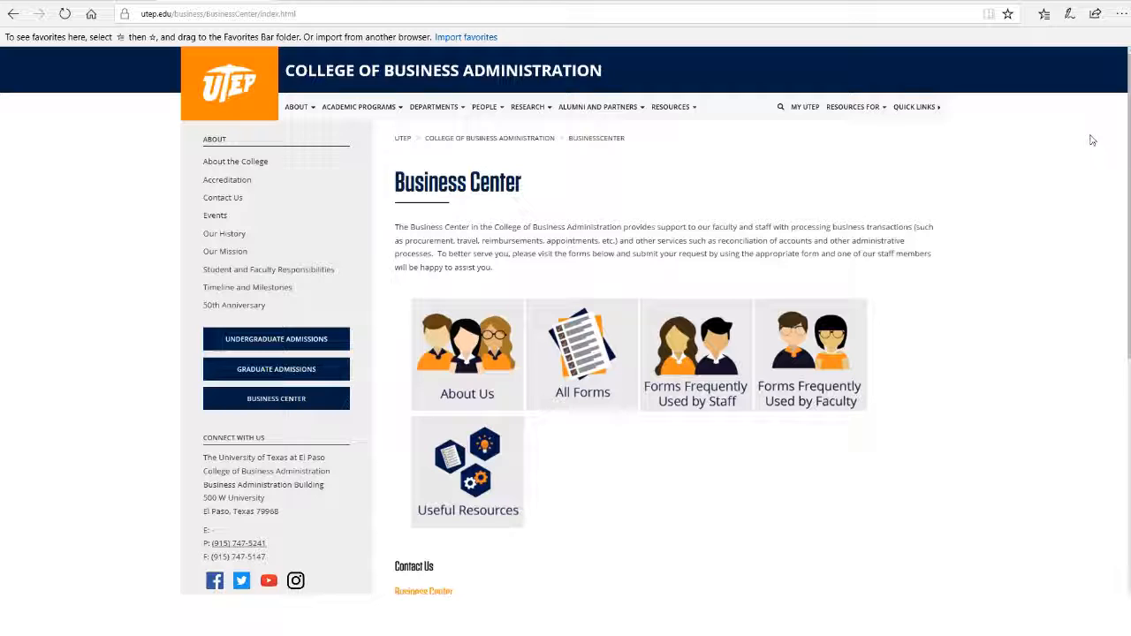
mouse_move(334, 360)
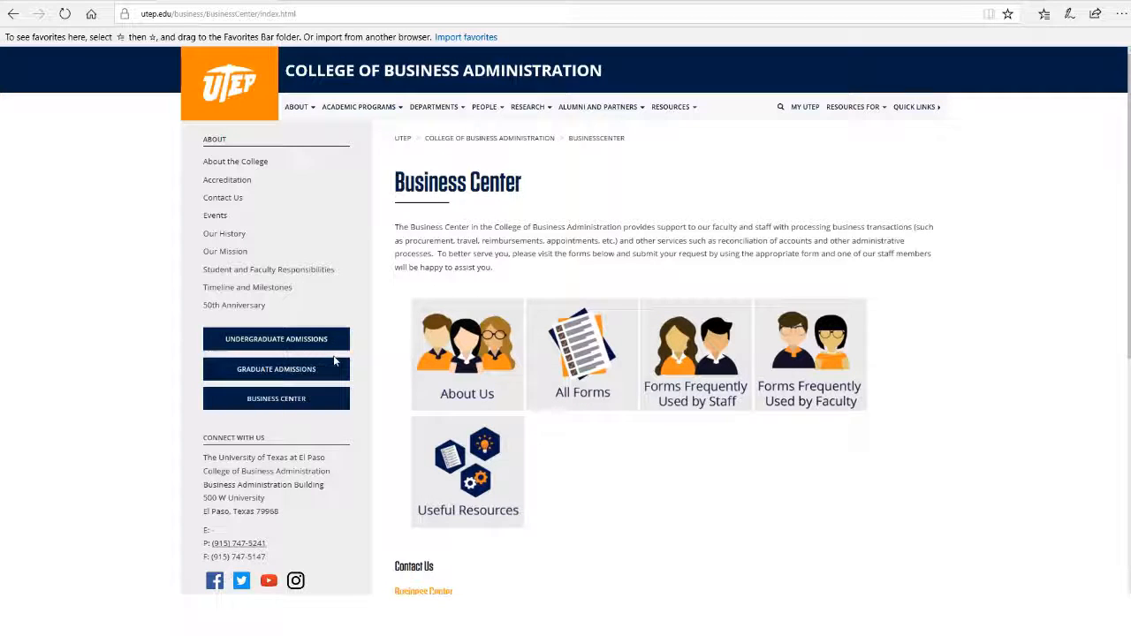
From the Business Center's All Forms list, open the Reimbursement/Vendor Form link
left_click(583, 354)
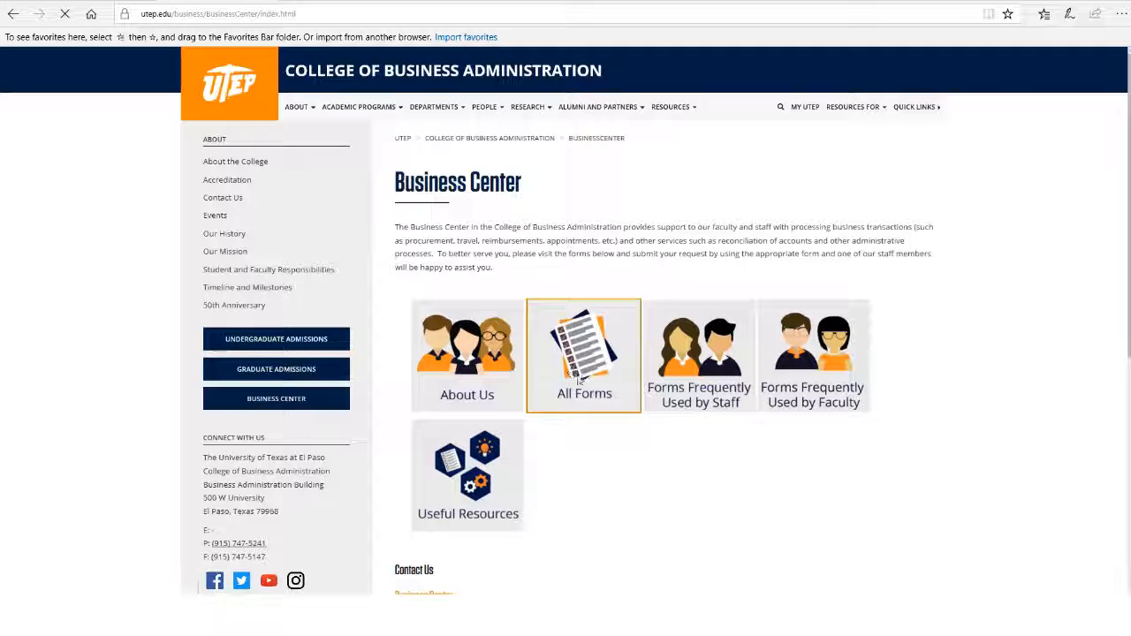
left_click(583, 354)
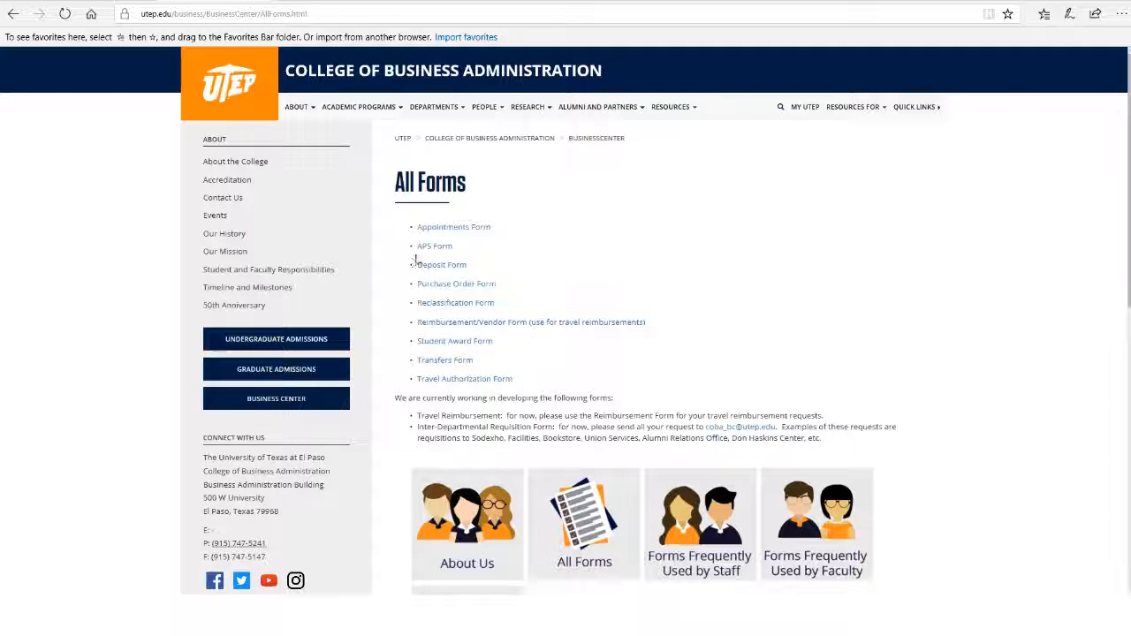
mouse_move(530, 322)
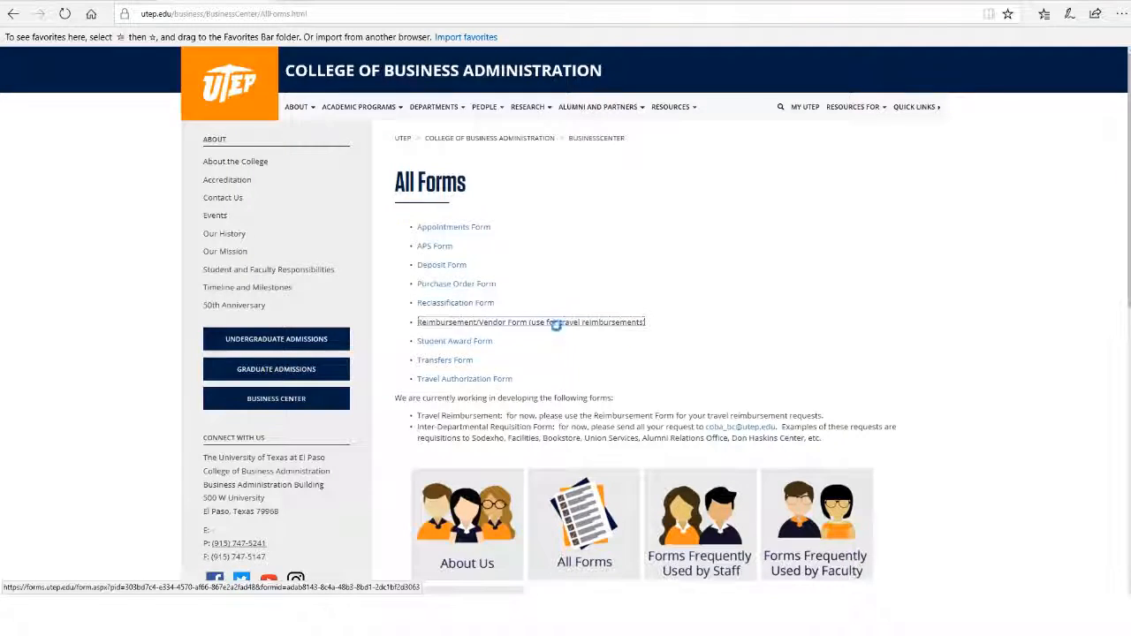
left_click(530, 322)
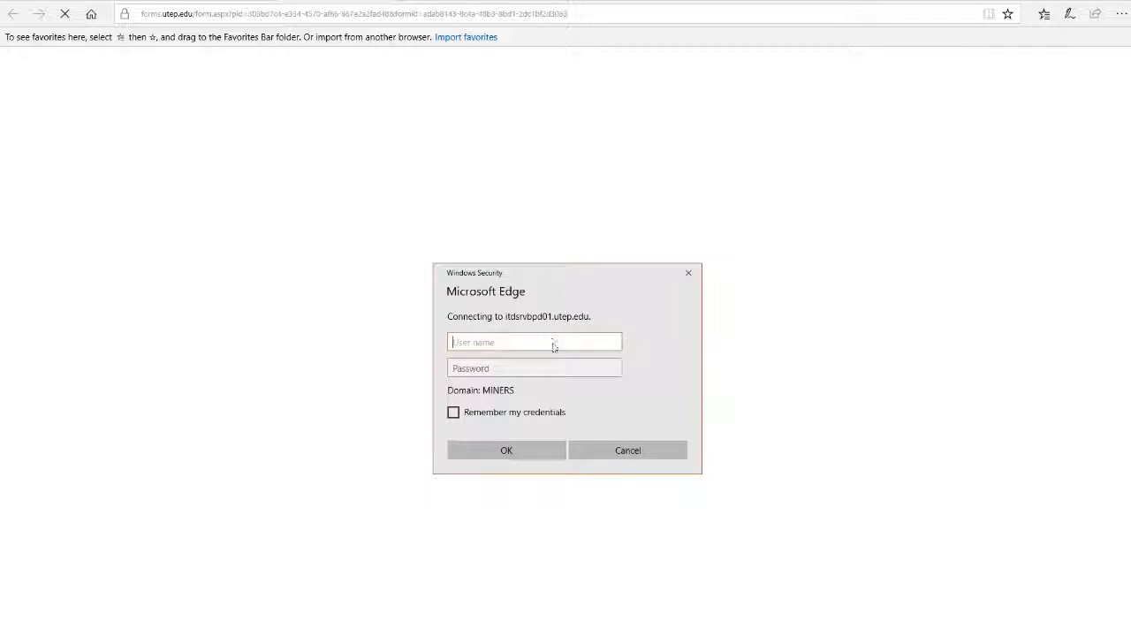
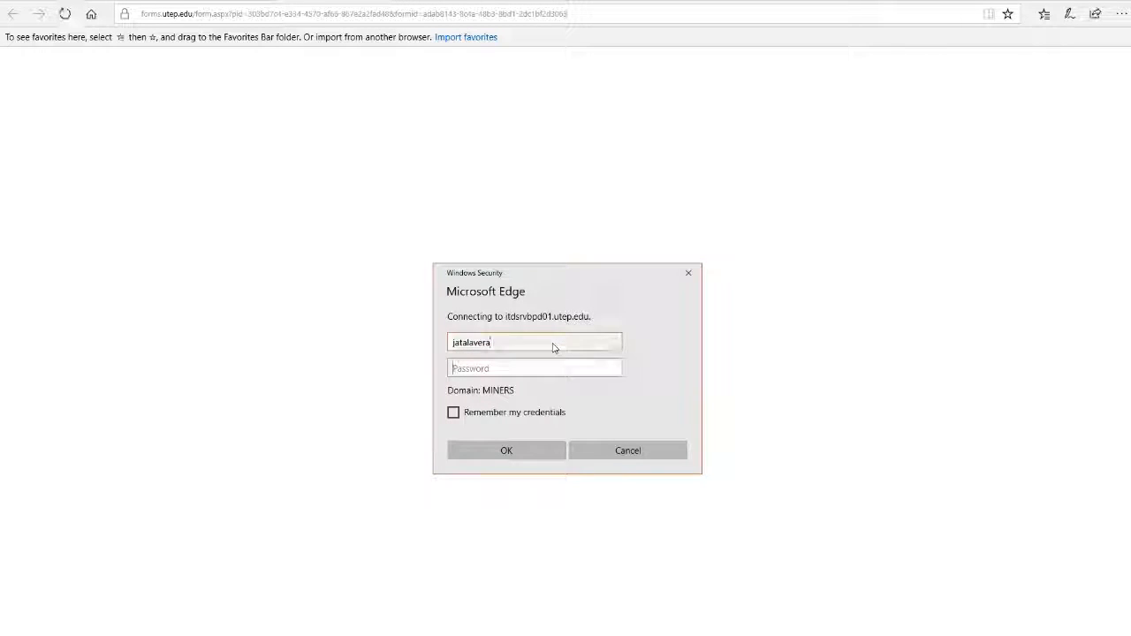
type("password")
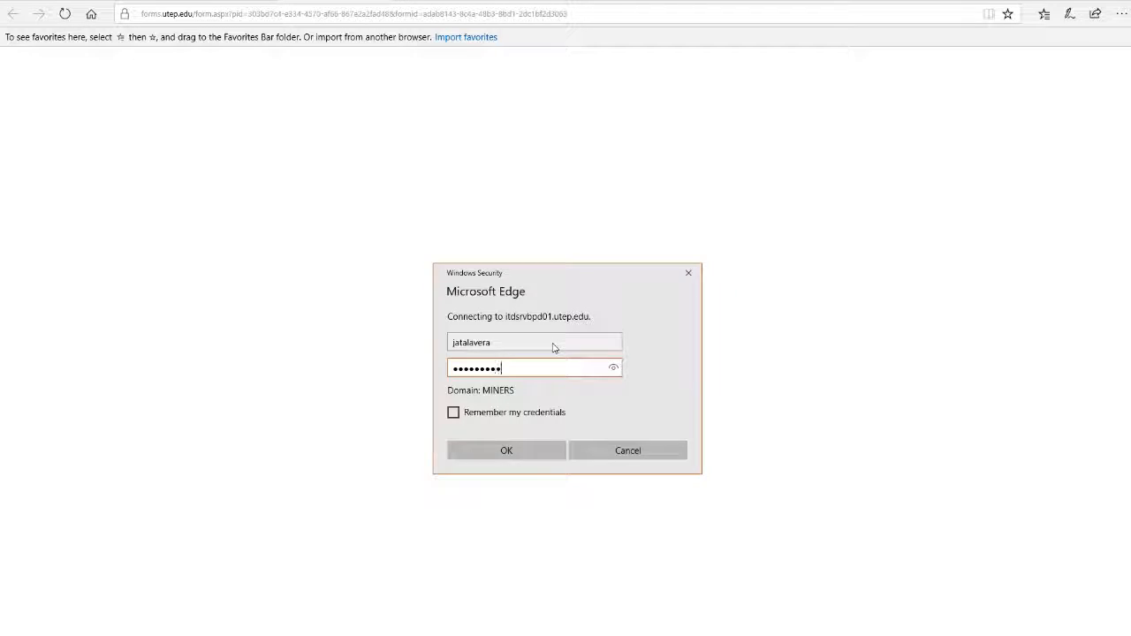
left_click(506, 451)
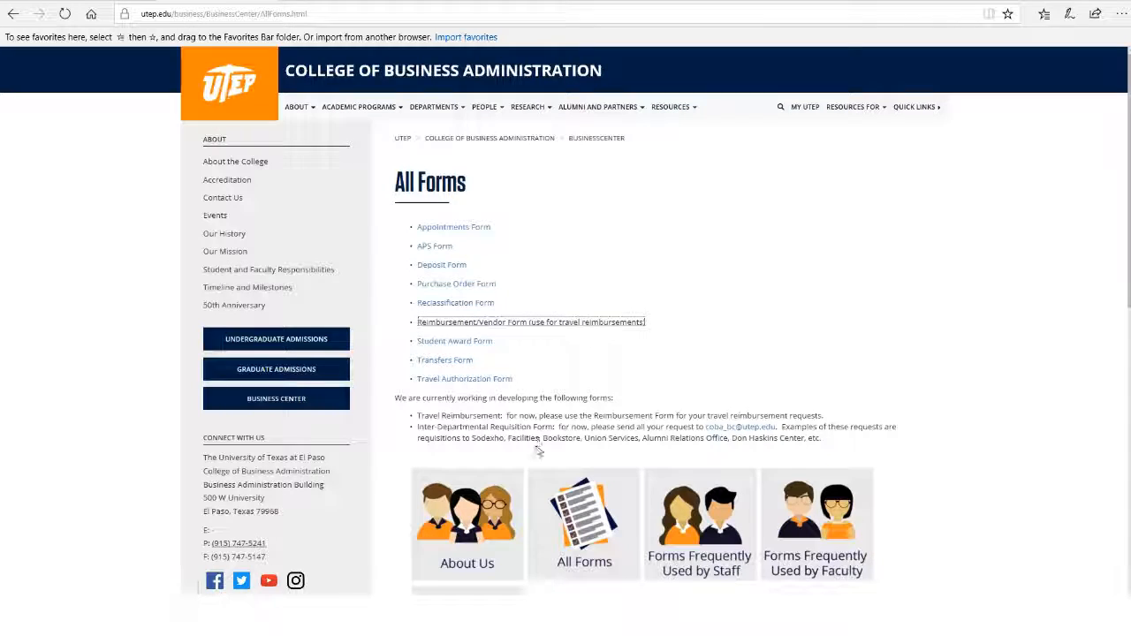
From Useful Resources, open the Texas Sales and Use Tax Exemption Certification sample form
scroll("down", 3)
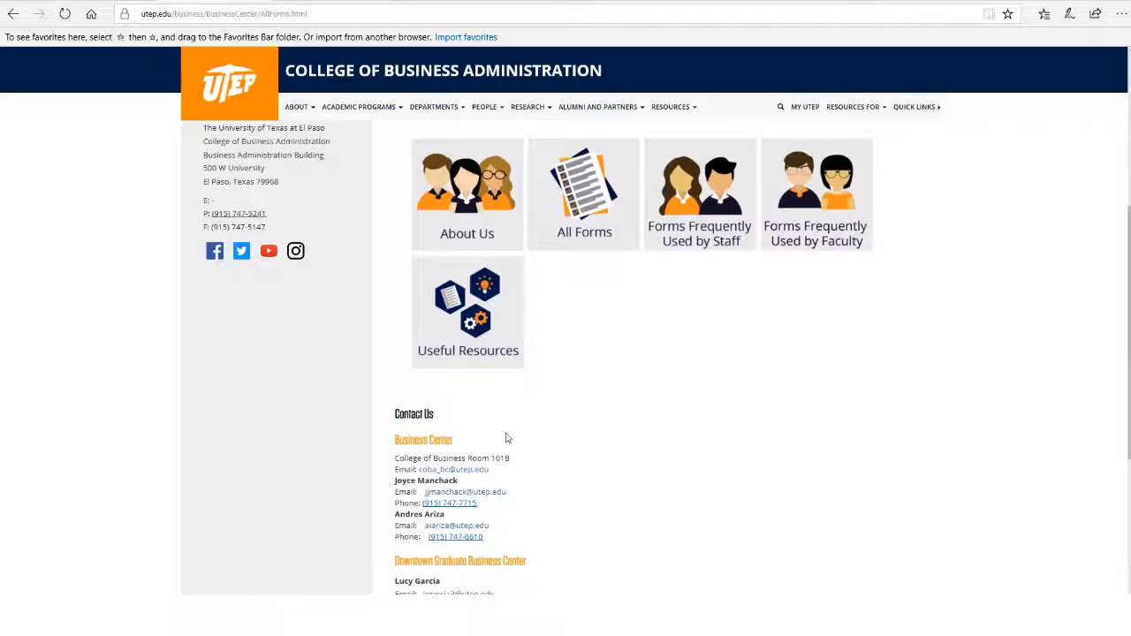
left_click(467, 309)
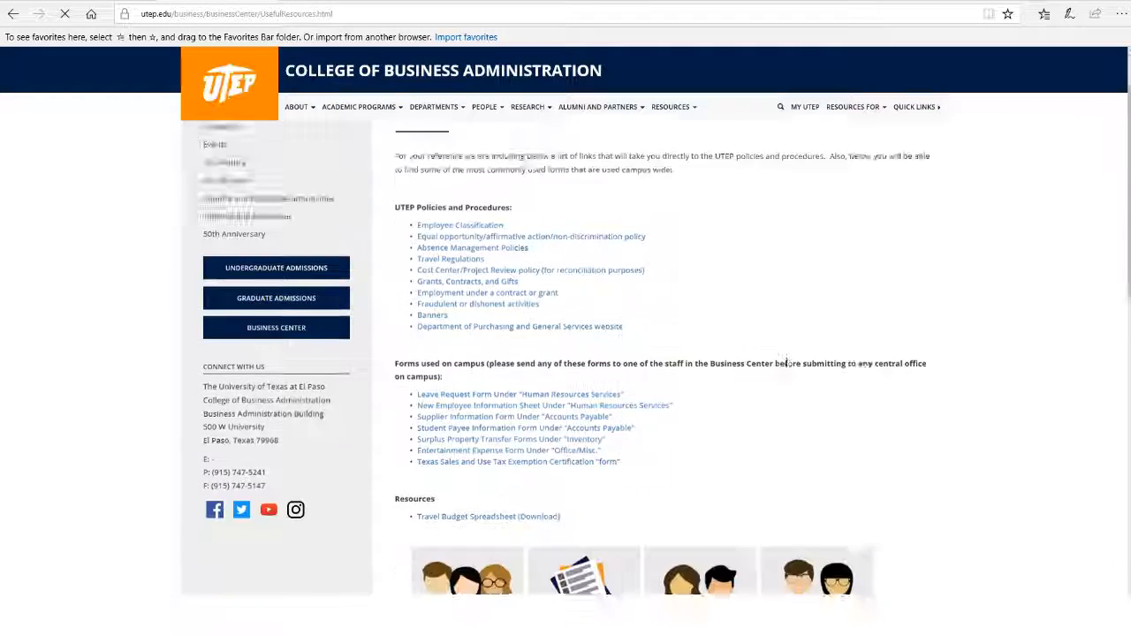
scroll("down", 3)
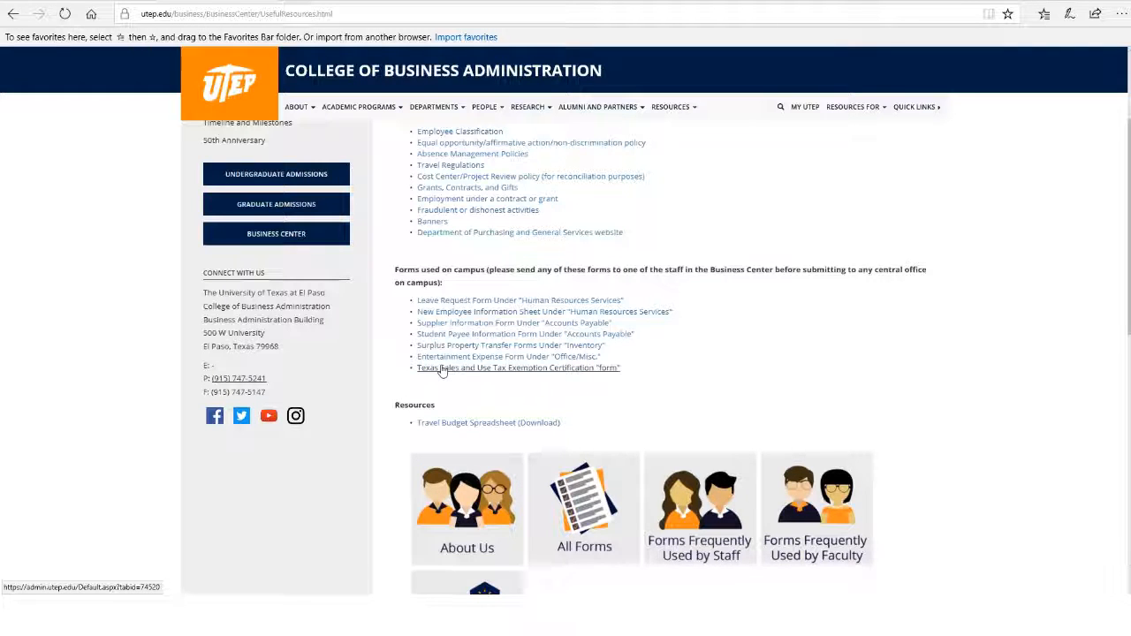
left_click(516, 368)
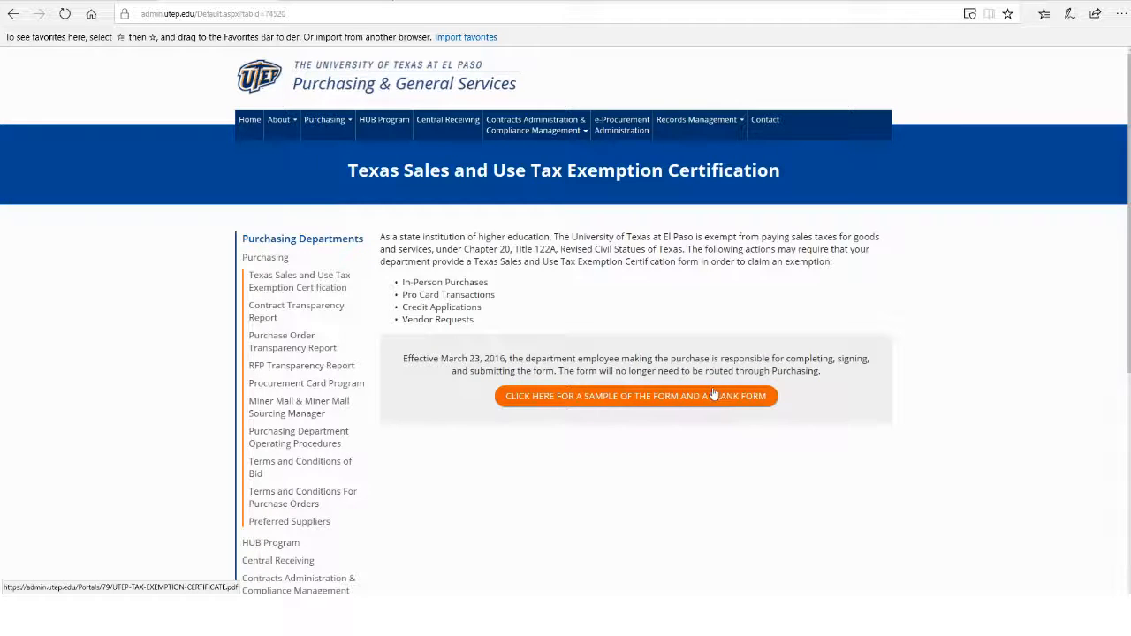
left_click(636, 395)
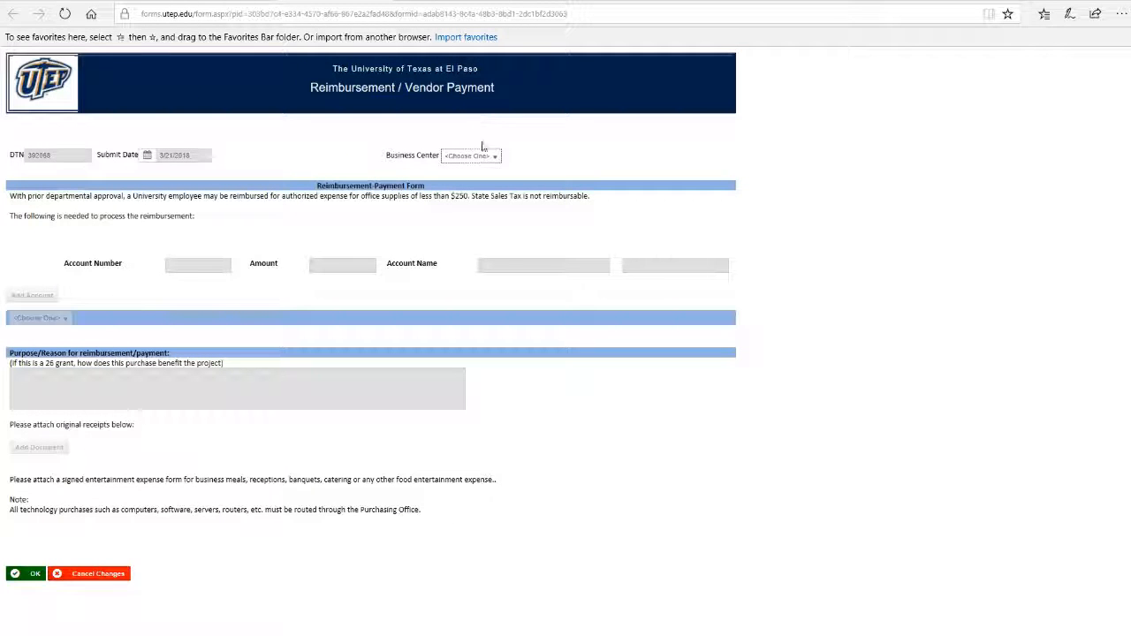
Choose COBA as the business center and enter 850 as the amount
left_click(470, 156)
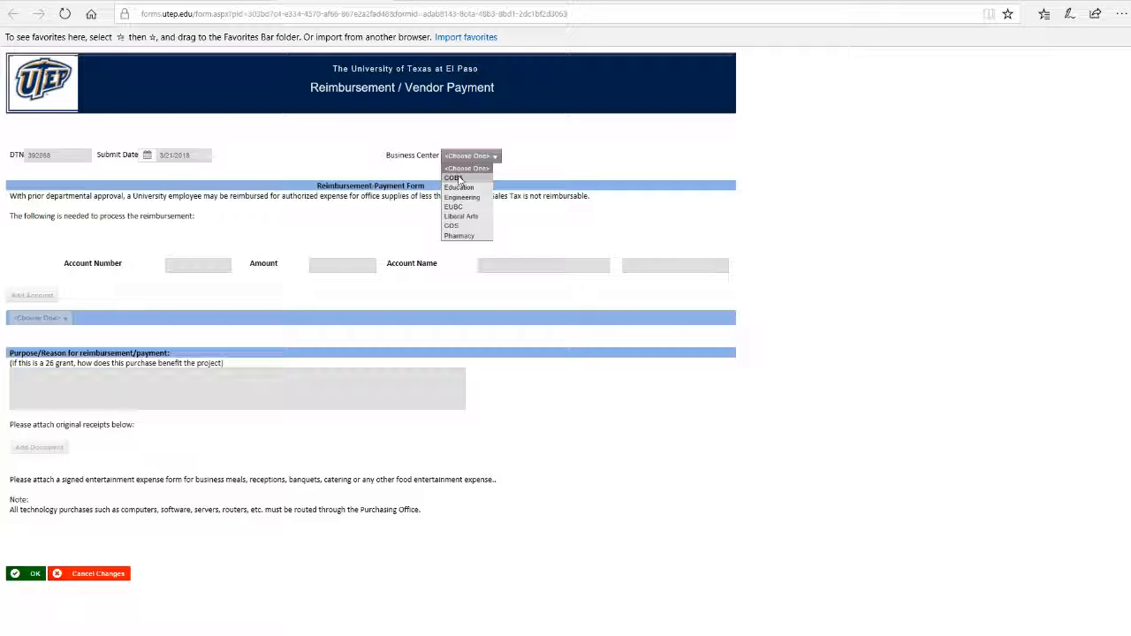
left_click(452, 177)
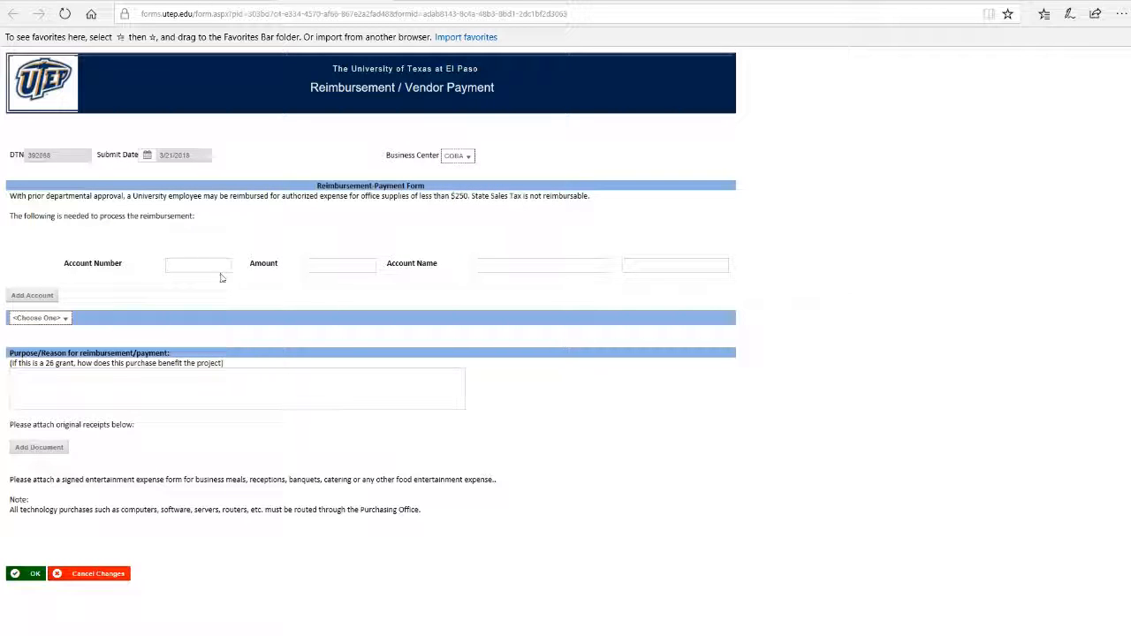
left_click(198, 265)
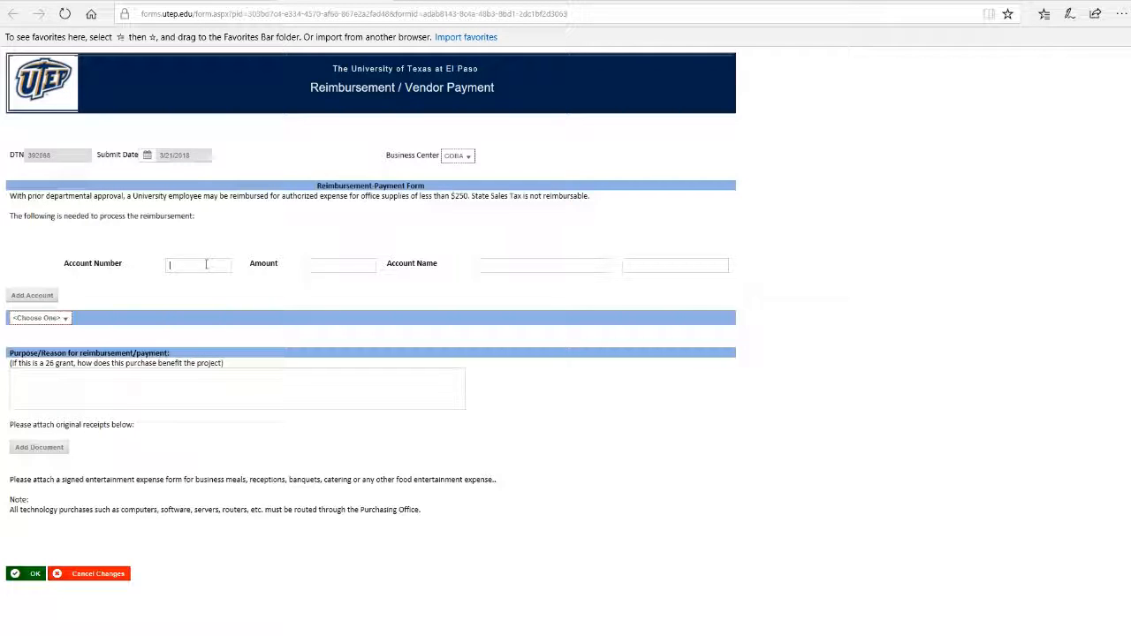
left_click(342, 265)
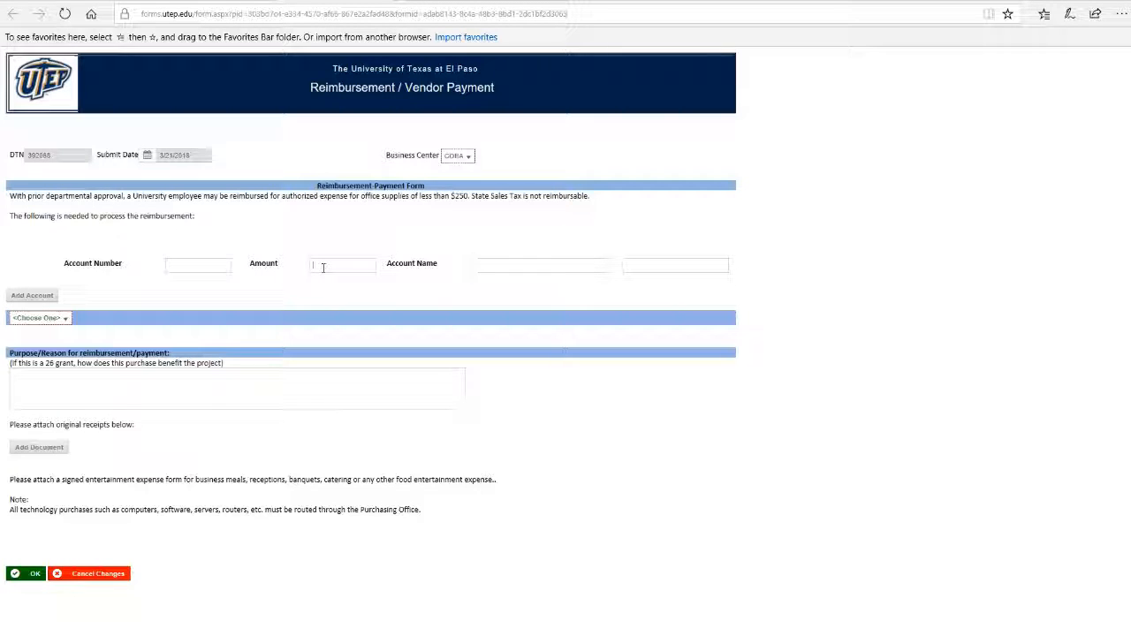
type("850")
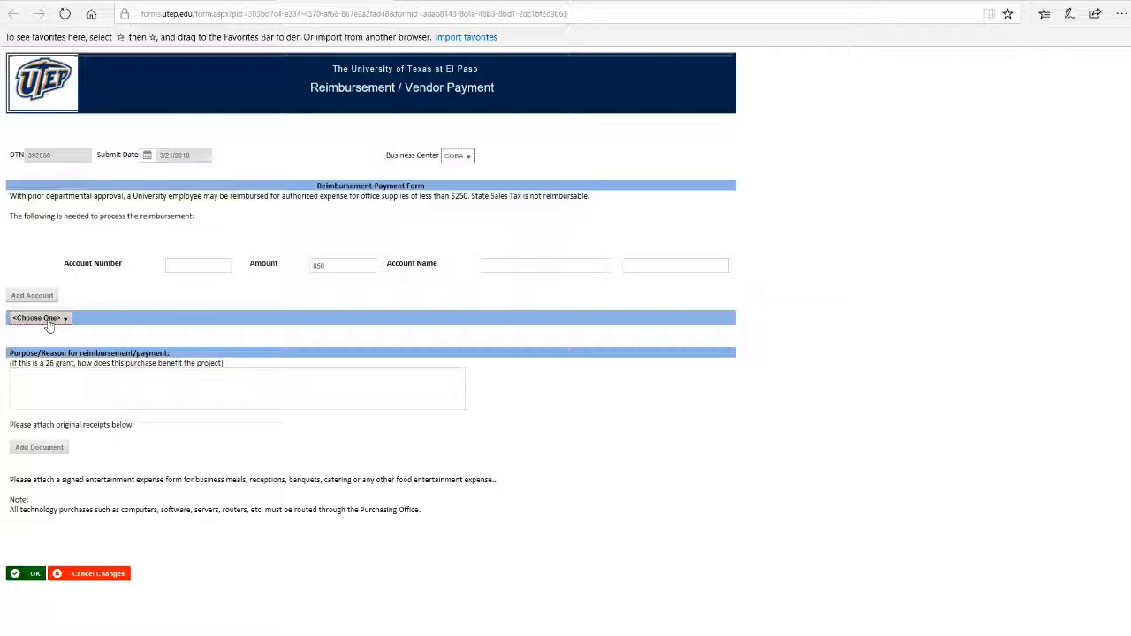
Select Payments (VP) as the reimbursement type, revealing the Vendor field
left_click(39, 318)
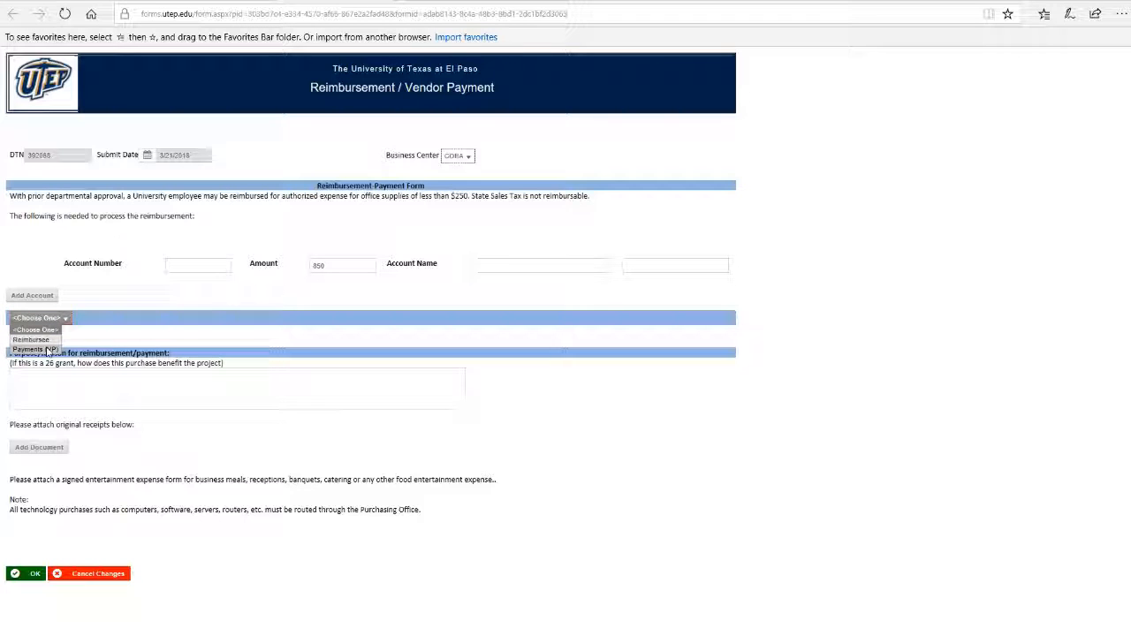
left_click(36, 350)
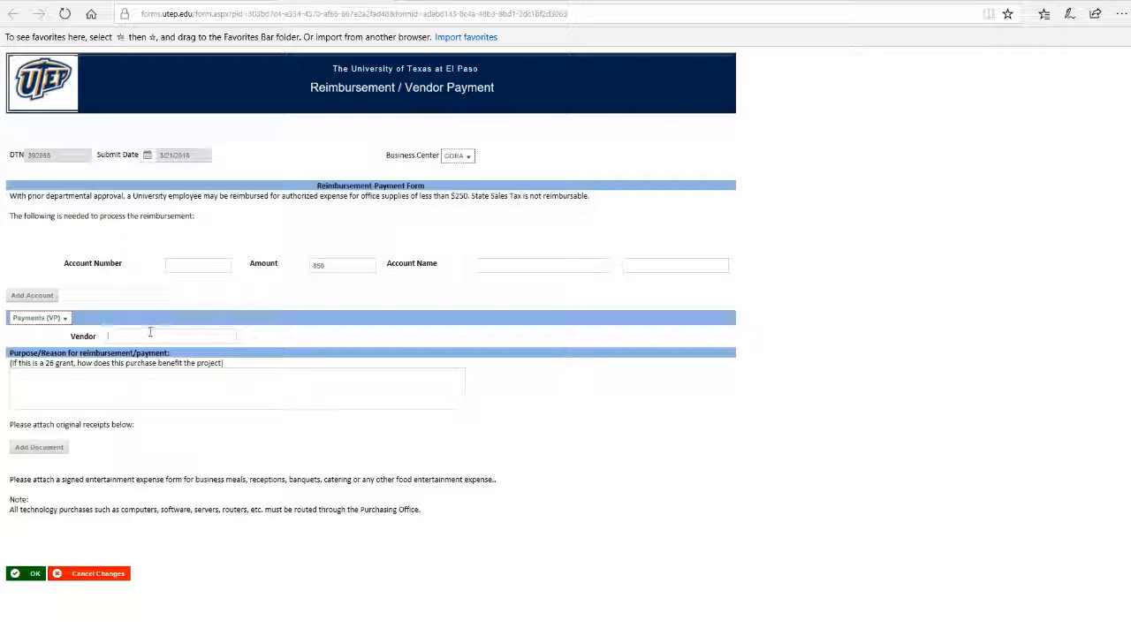
mouse_move(621, 403)
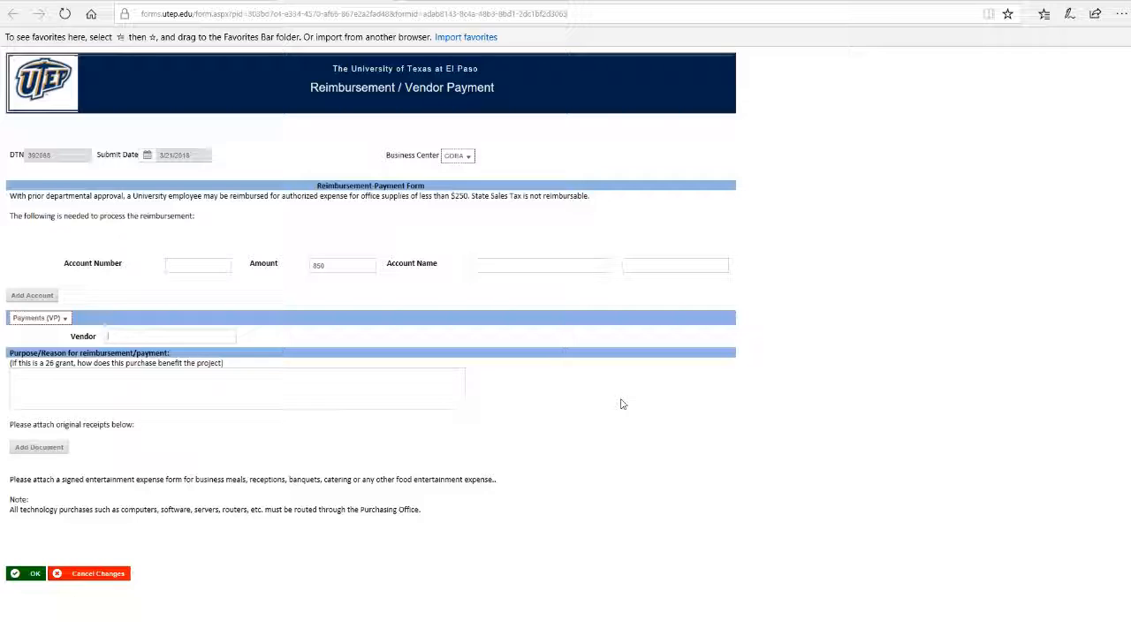
Enter the vendor name and the purpose 'Data and phone for administration for the corresponding month'
type("Ven")
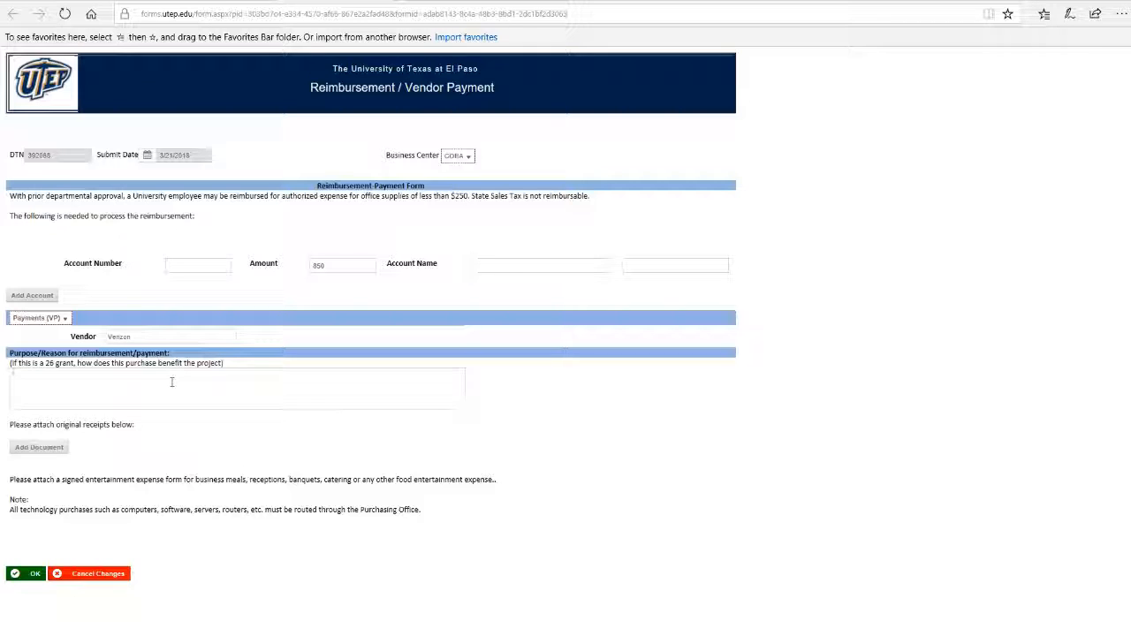
type("Data and p")
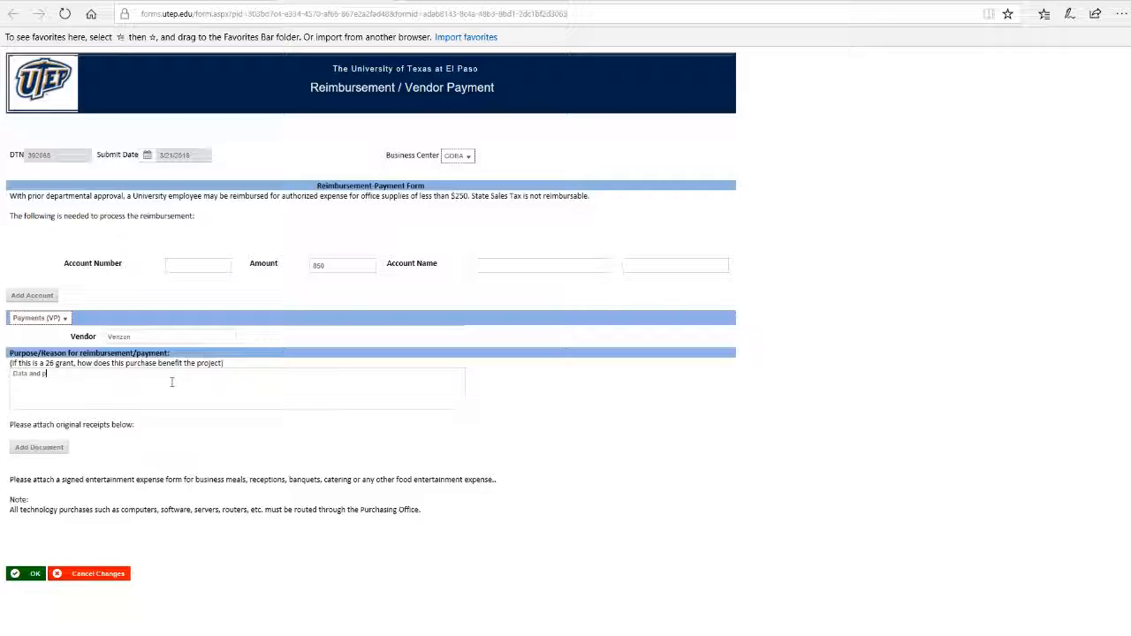
type("hone for ac")
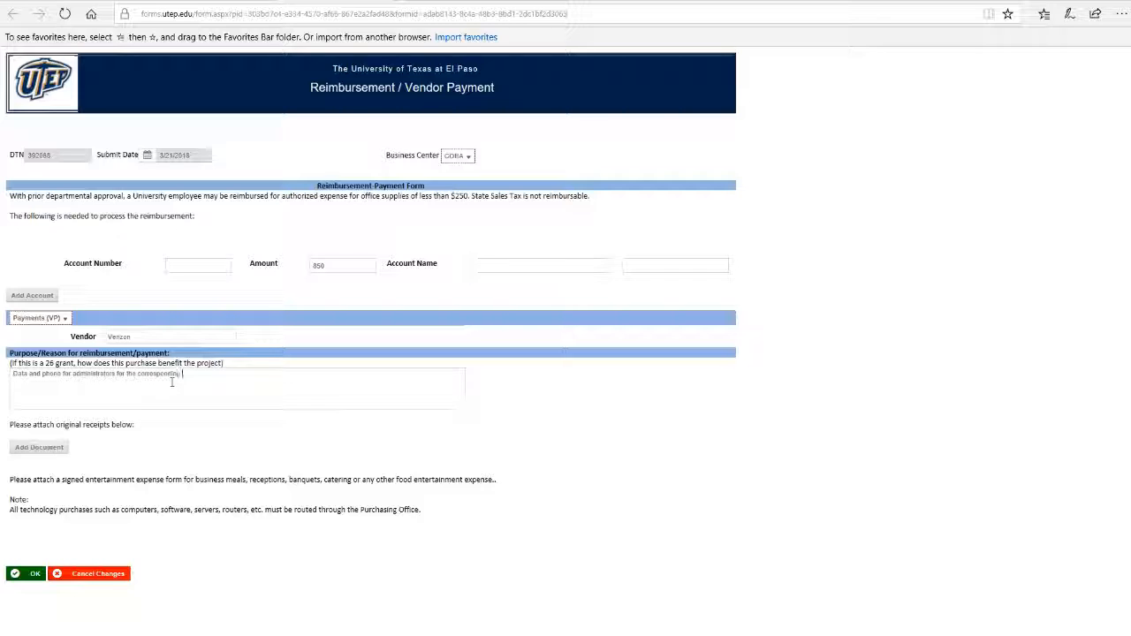
type("month")
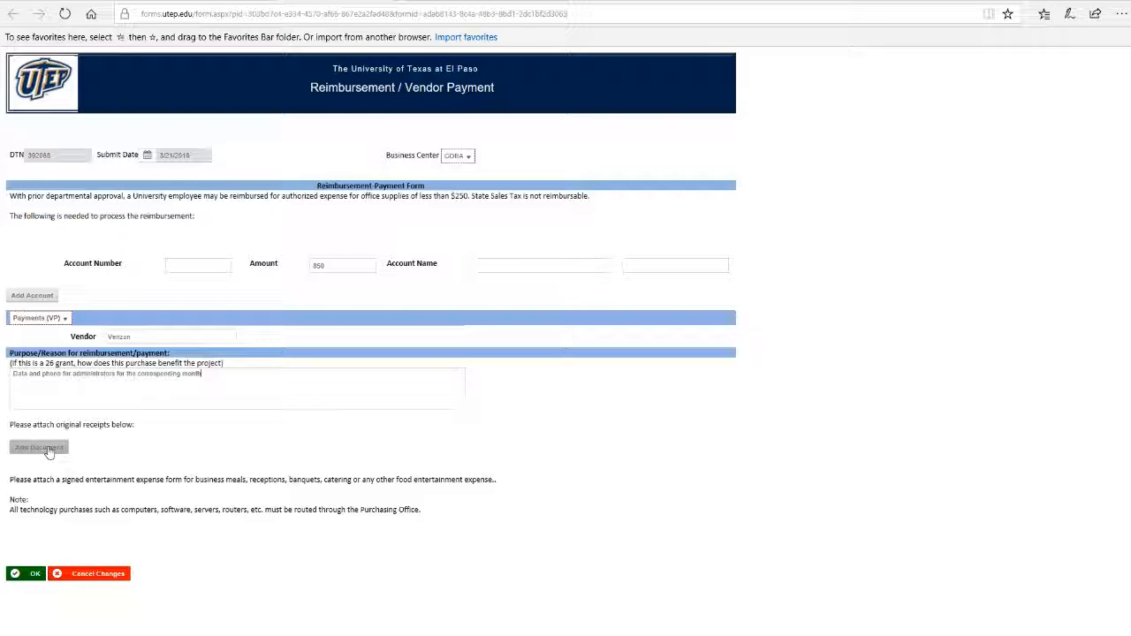
Attach Invoice.docx as the receipt document for the request
left_click(38, 447)
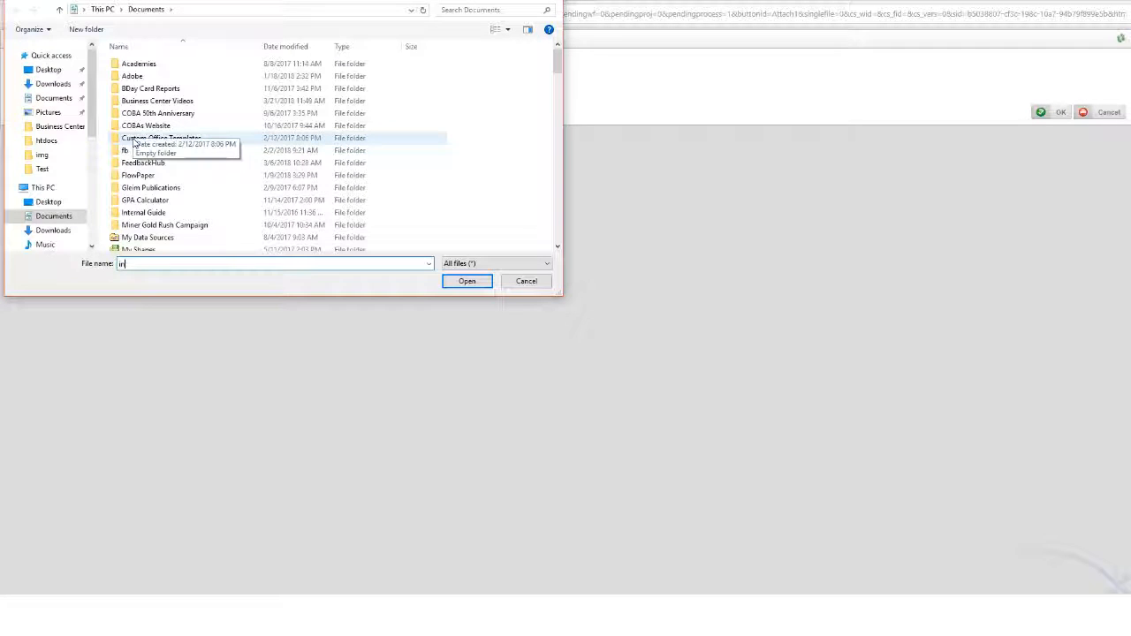
mouse_move(135, 143)
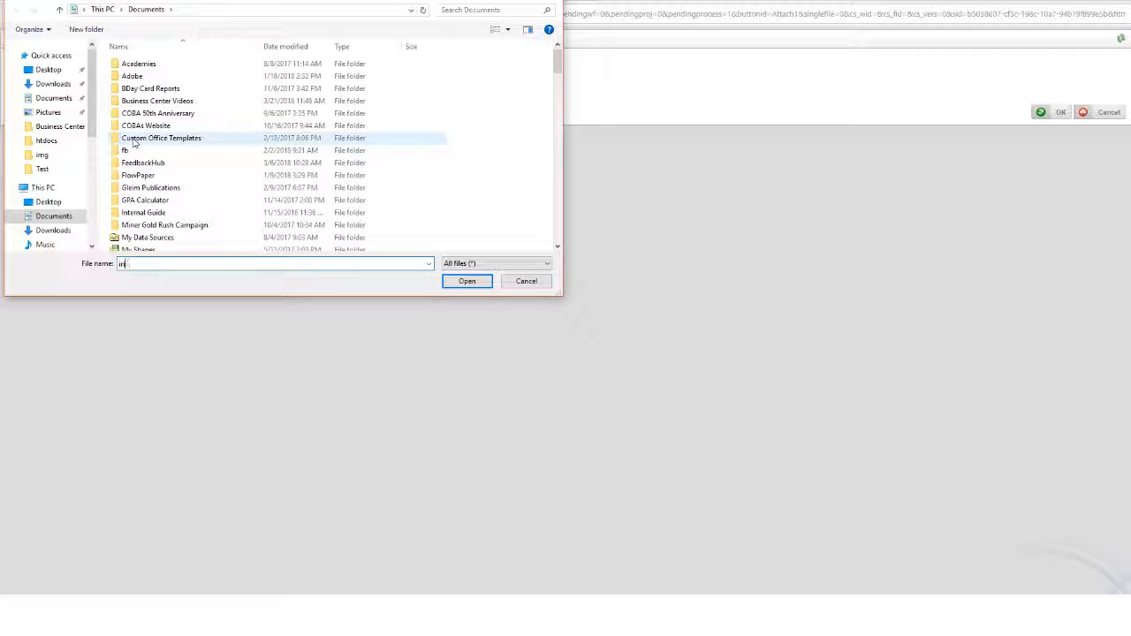
type("in")
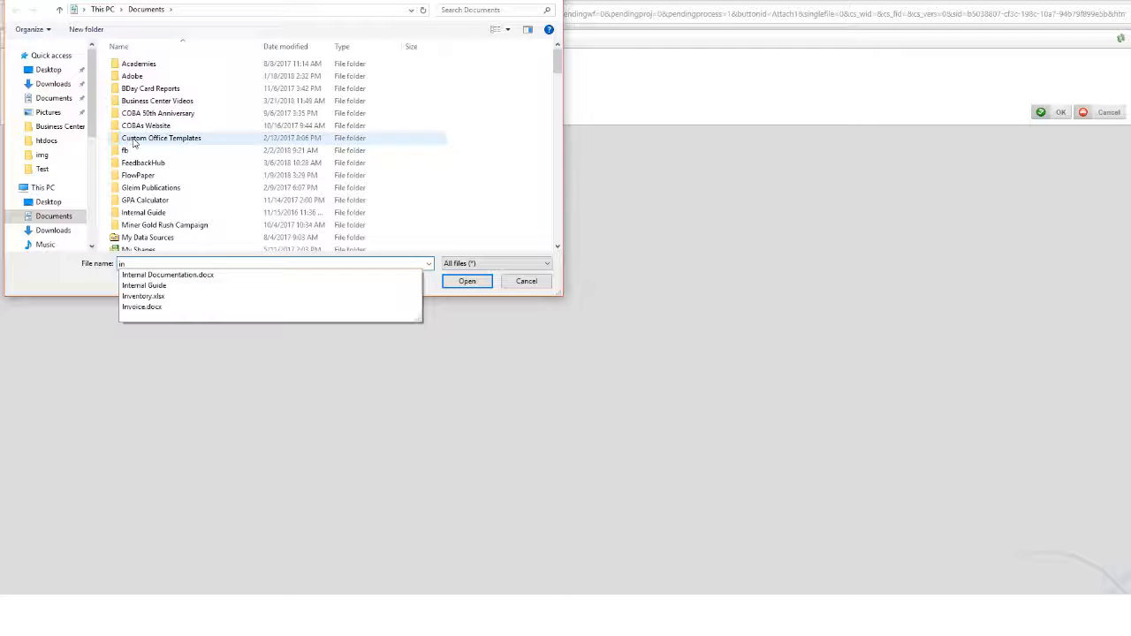
left_click(141, 307)
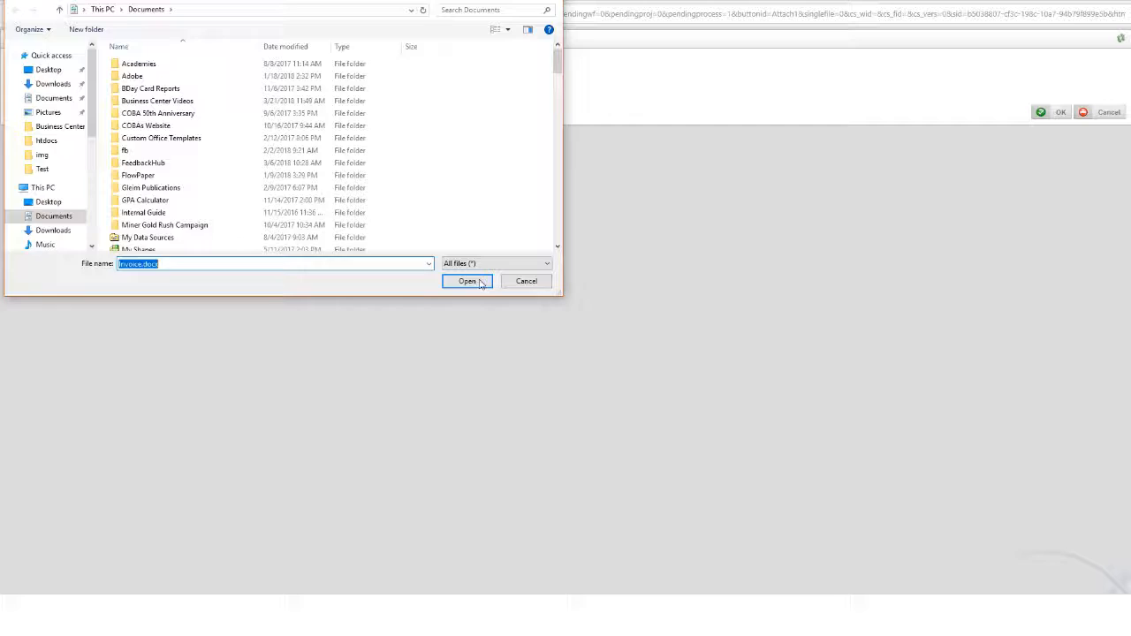
left_click(467, 281)
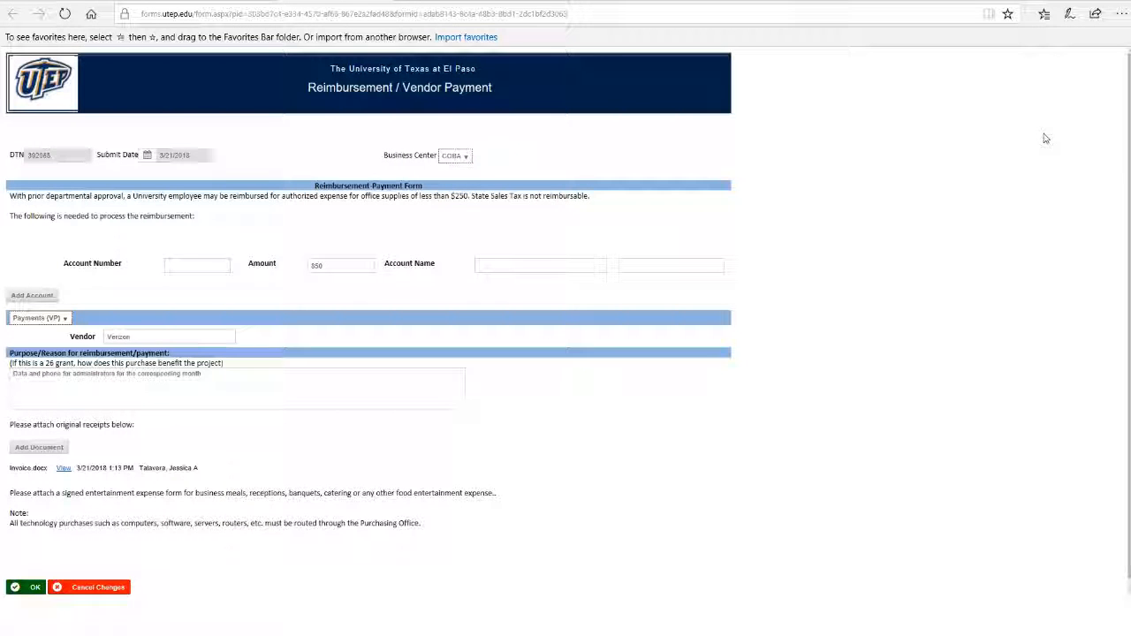